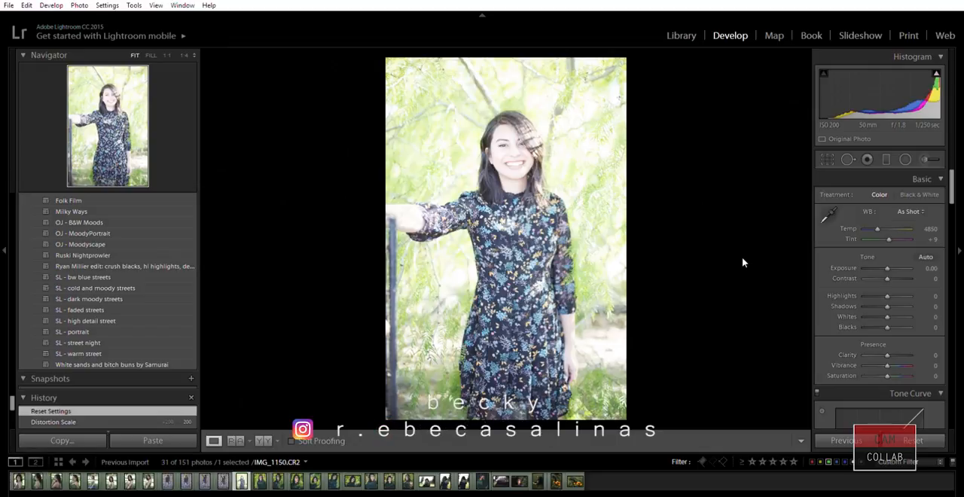
Show finished portraits in Before & After view, ending on the overexposed portrait.
left_click(259, 480)
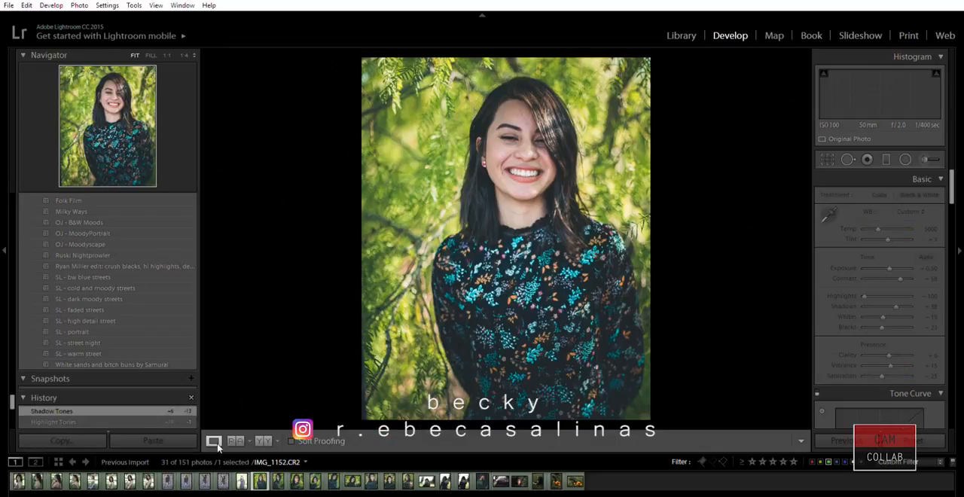
left_click(235, 440)
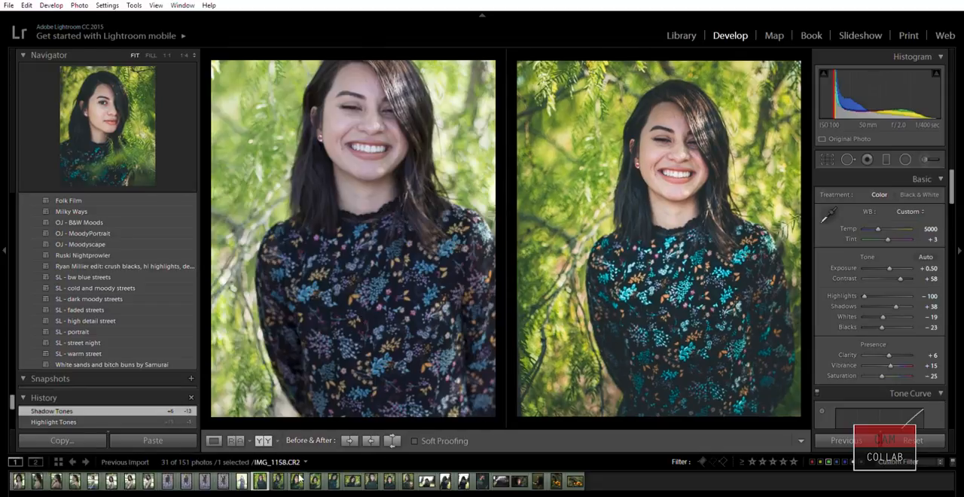
left_click(295, 482)
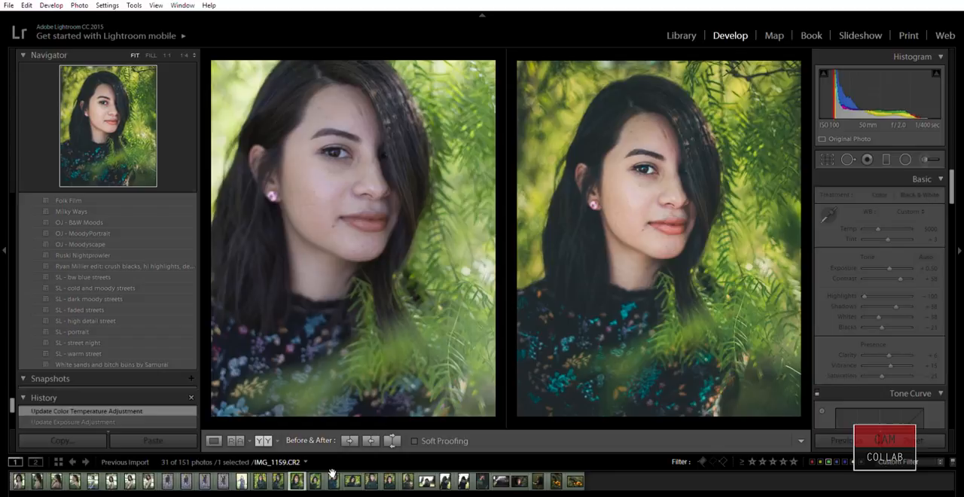
left_click(314, 480)
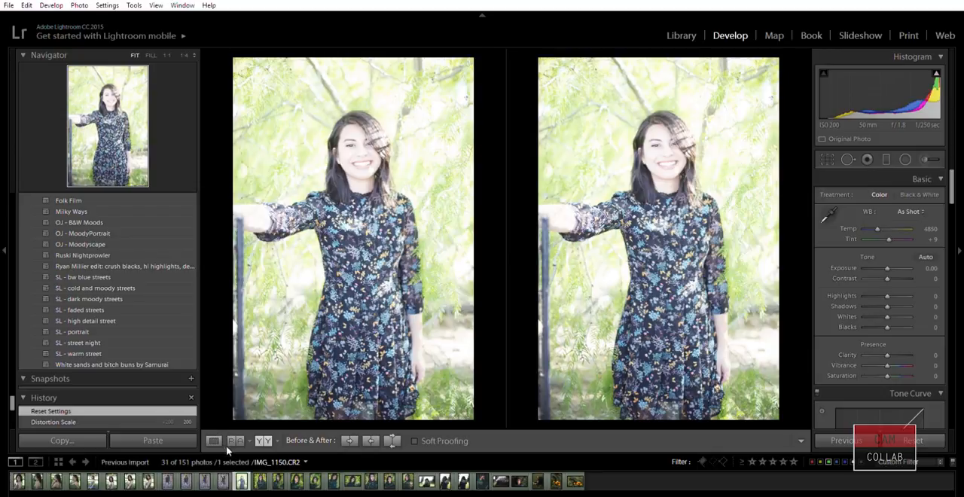
Switch back to Loupe view and select the already edited leafy portrait.
left_click(214, 440)
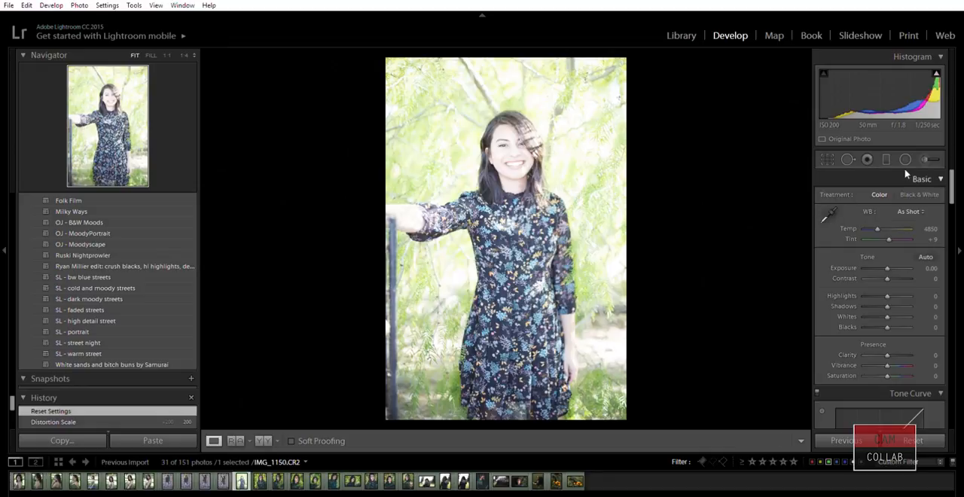
mouse_move(888, 157)
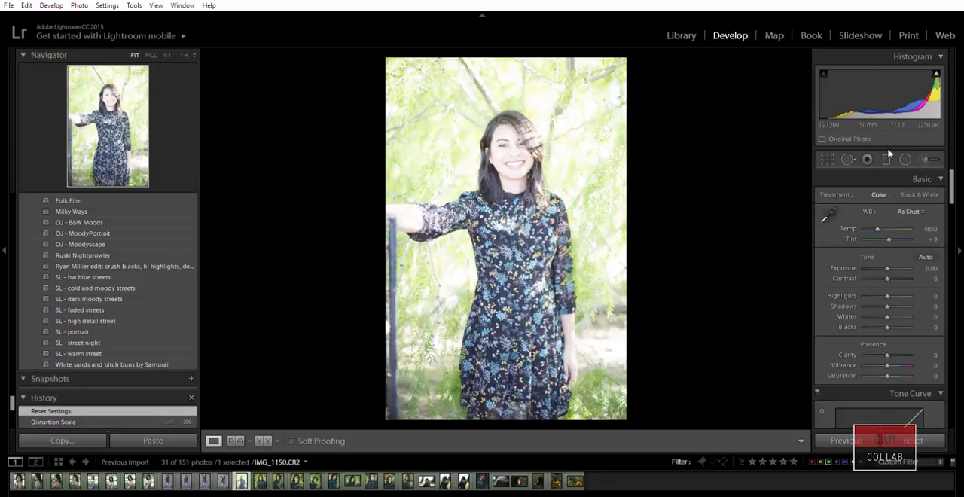
left_click(259, 480)
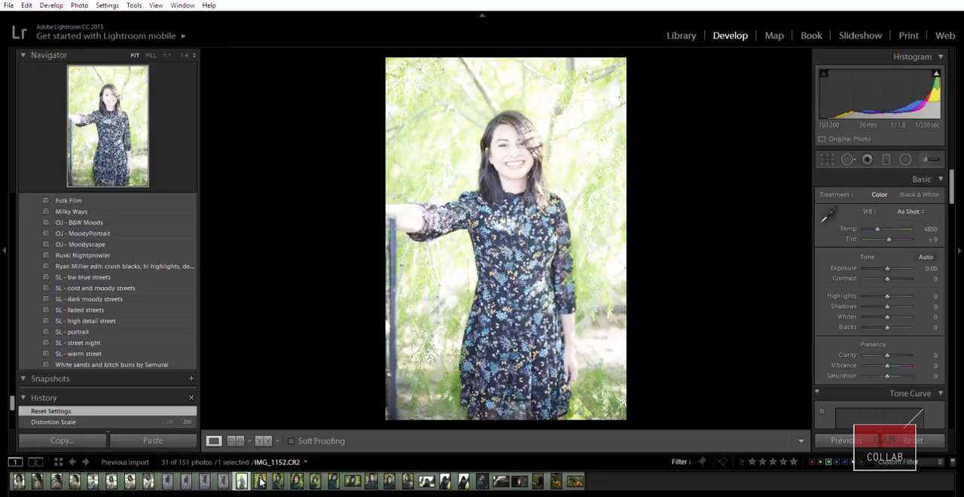
left_click(259, 481)
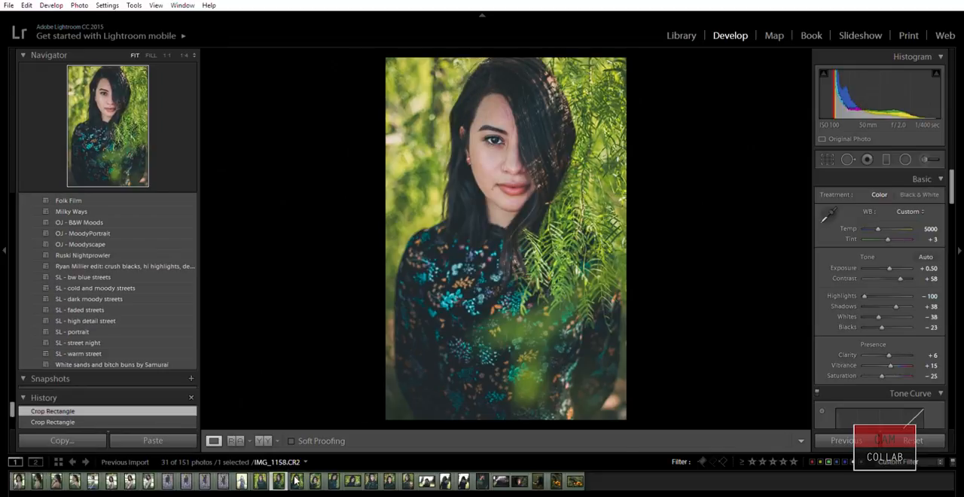
Sync the leafy portrait's develop settings onto the overexposed portrait.
left_click(286, 480)
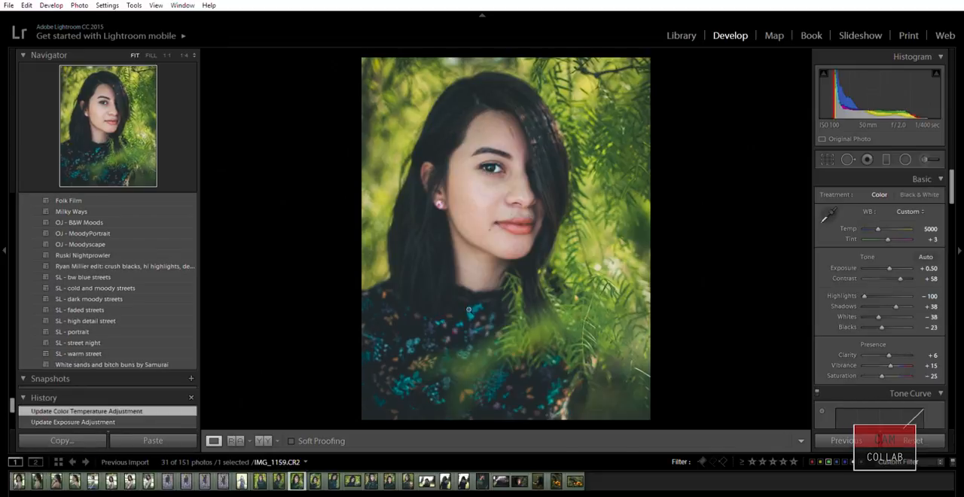
left_click(277, 482)
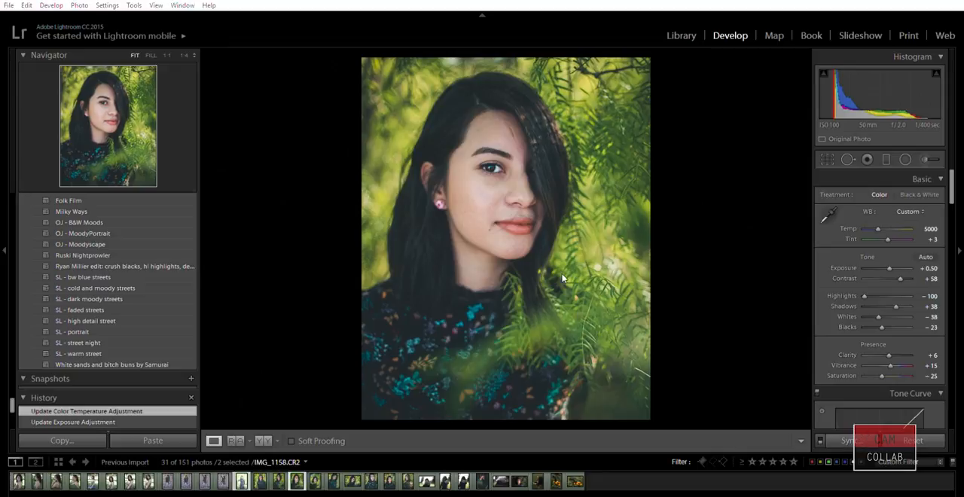
mouse_move(589, 291)
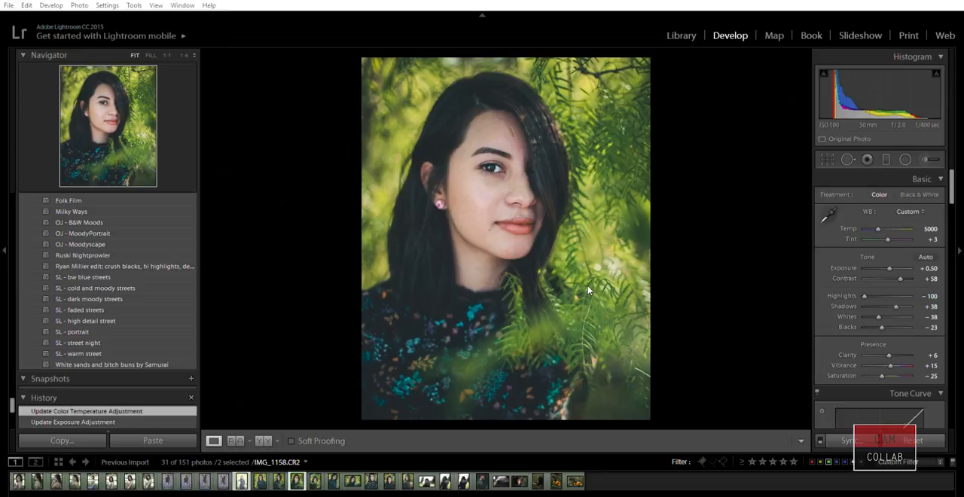
left_click(296, 481)
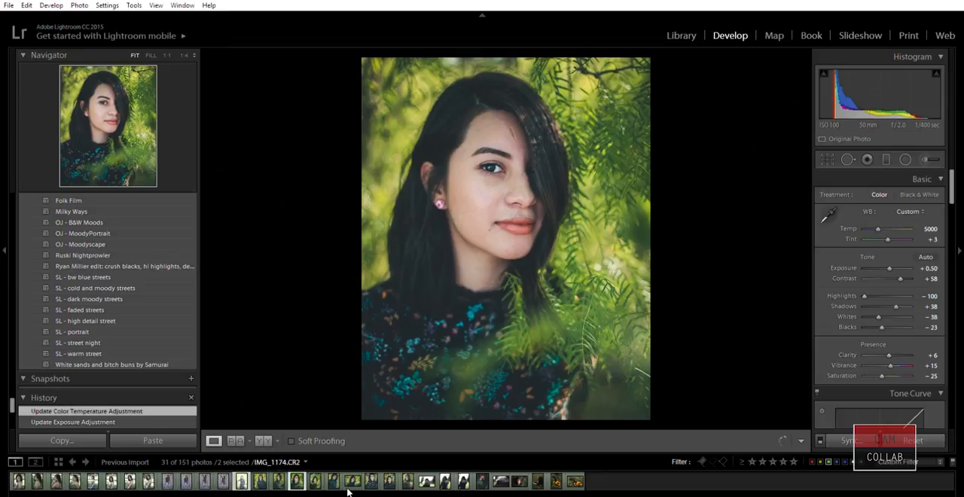
left_click(241, 480)
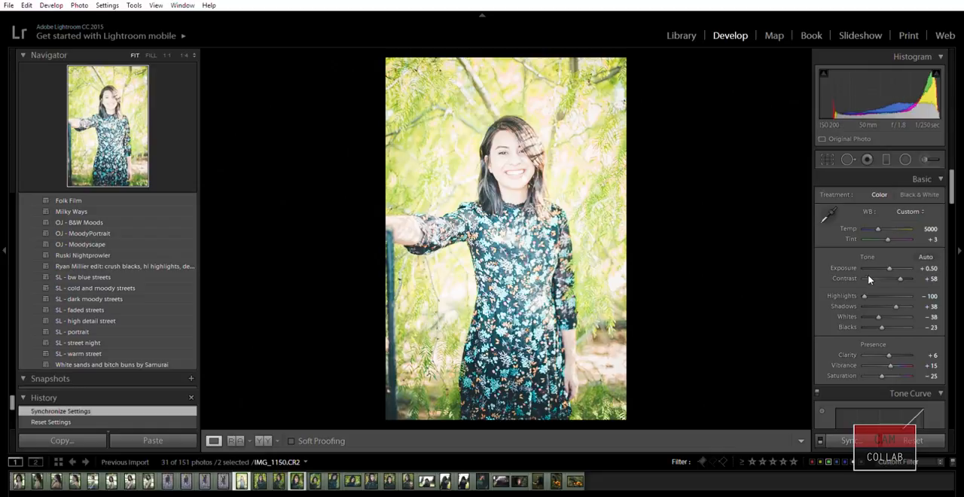
mouse_move(856, 286)
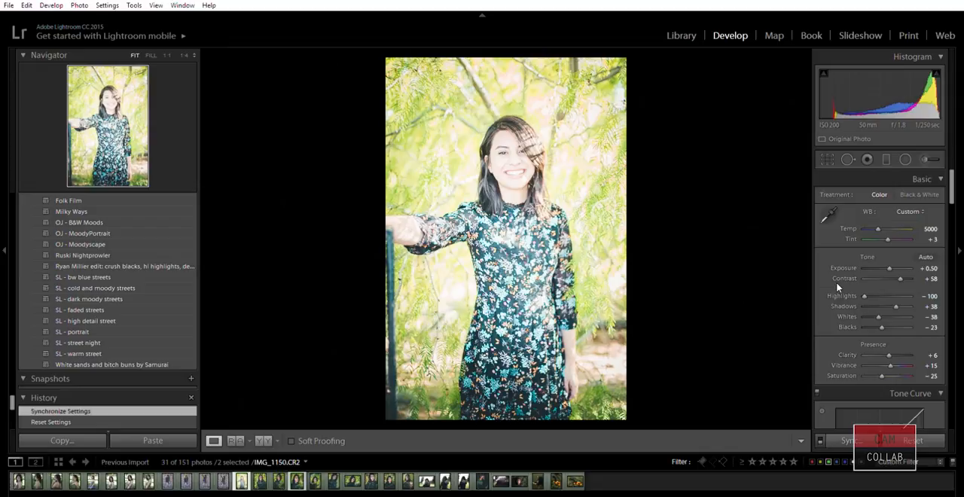
Lower Exposure to about -0.90 and Shadows to +14 in the Basic panel.
left_click_drag(887, 268, 870, 268)
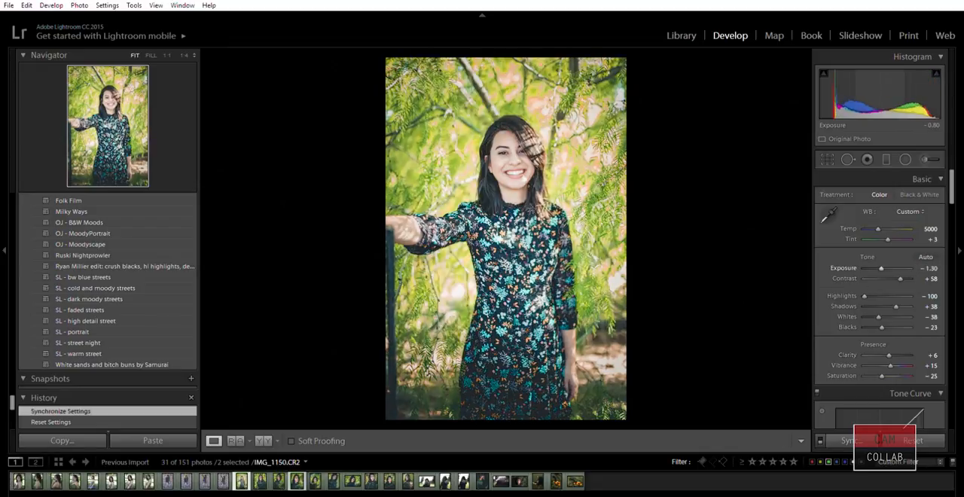
left_click_drag(881, 269, 883, 268)
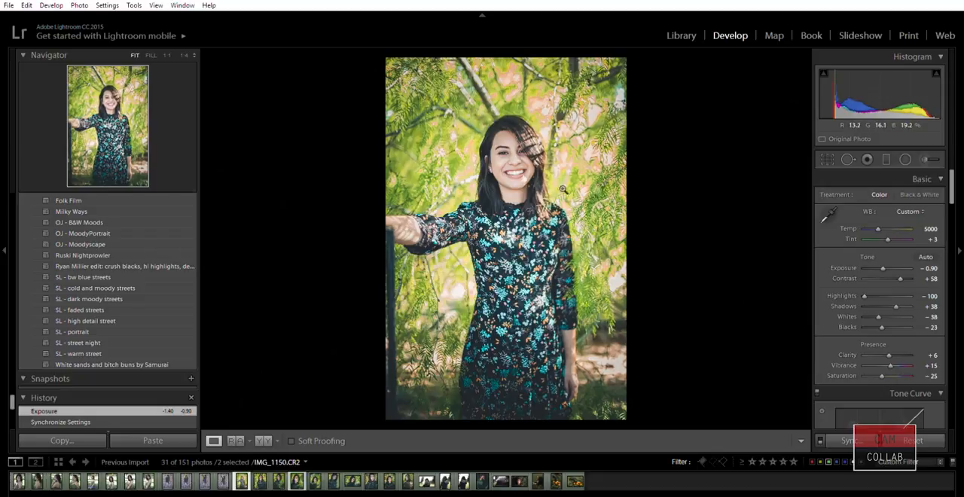
mouse_move(540, 93)
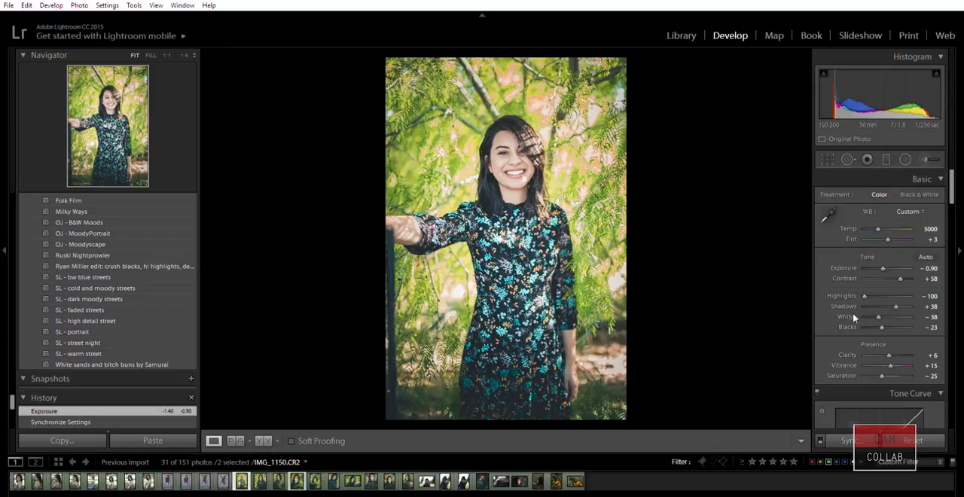
left_click_drag(896, 307, 878, 307)
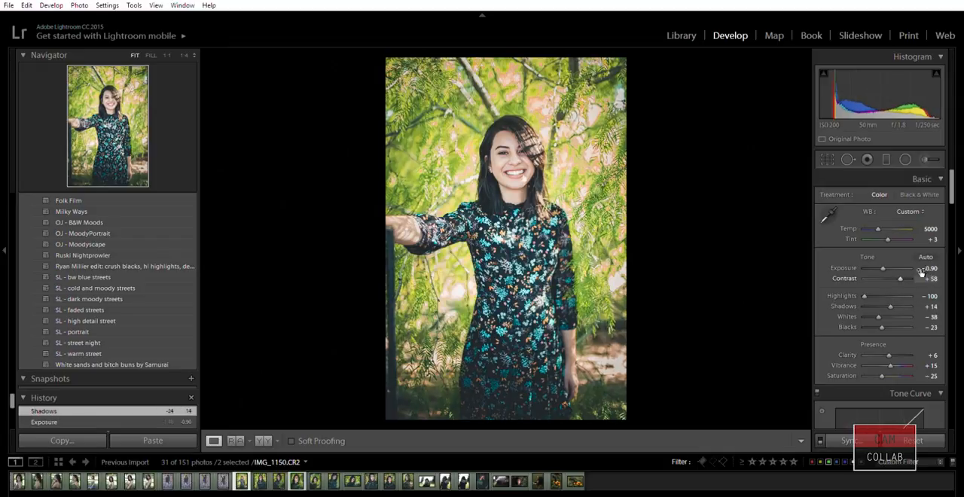
left_click_drag(901, 277, 892, 277)
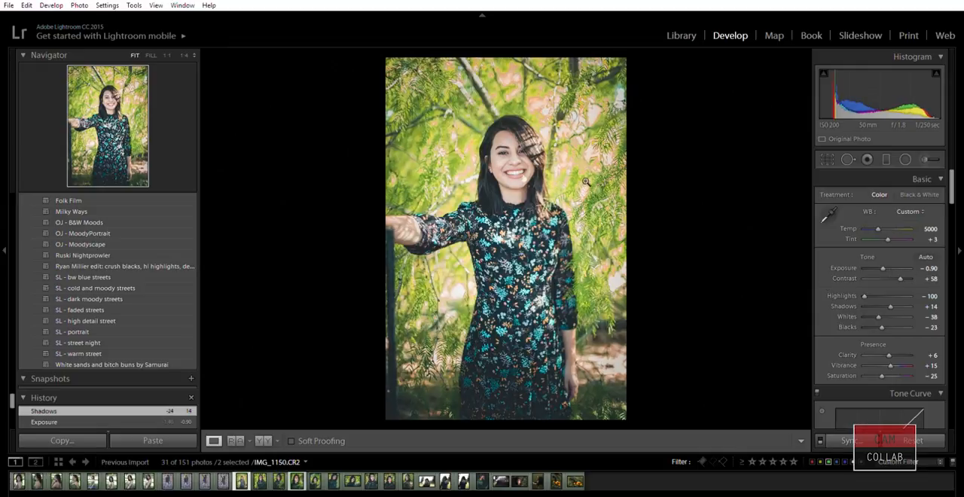
mouse_move(586, 187)
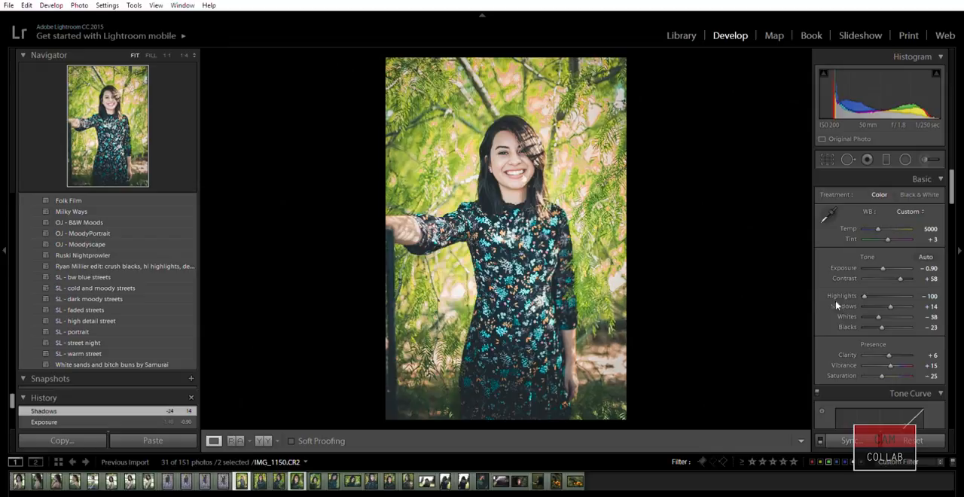
mouse_move(885, 219)
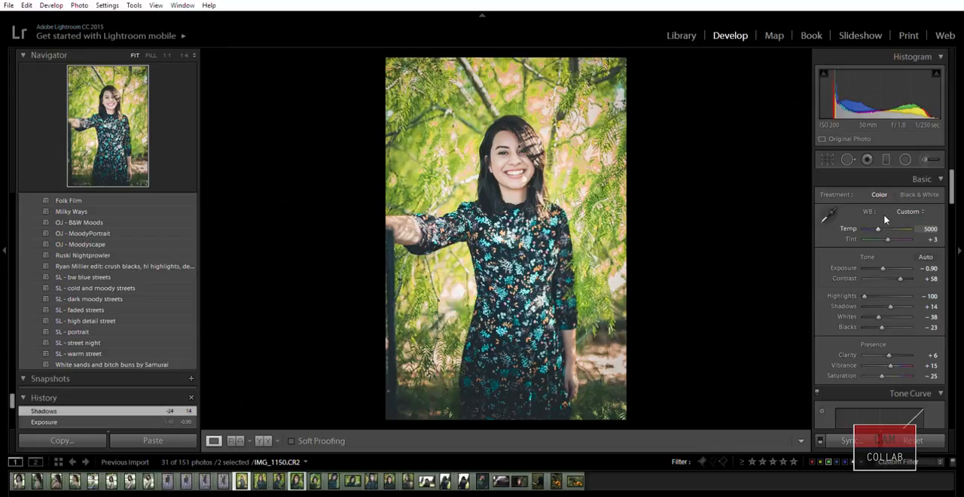
left_click_drag(877, 229, 889, 229)
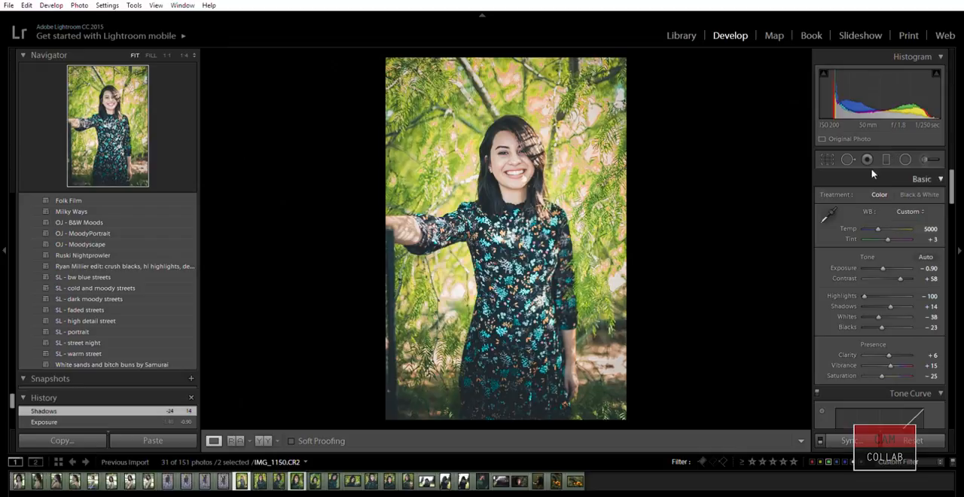
Drop Saturation to -100 so the portrait becomes black and white.
left_click_drag(885, 377, 865, 377)
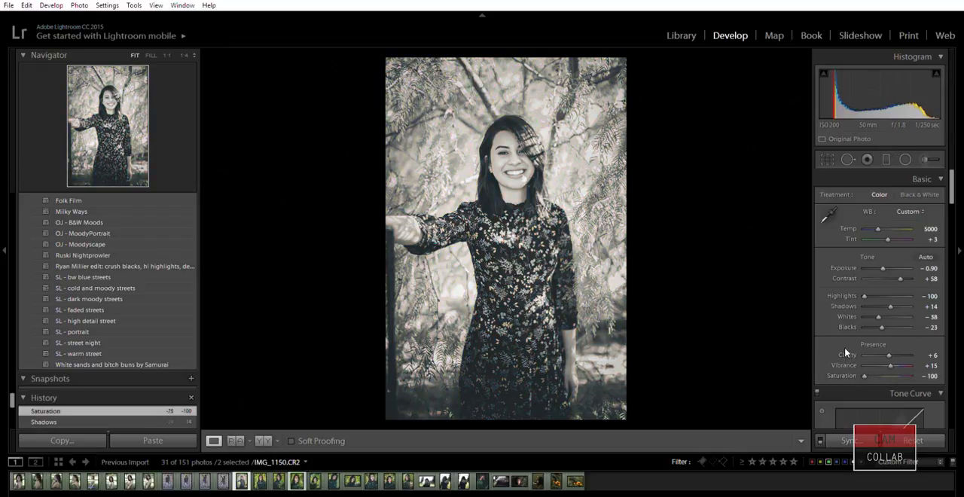
mouse_move(756, 232)
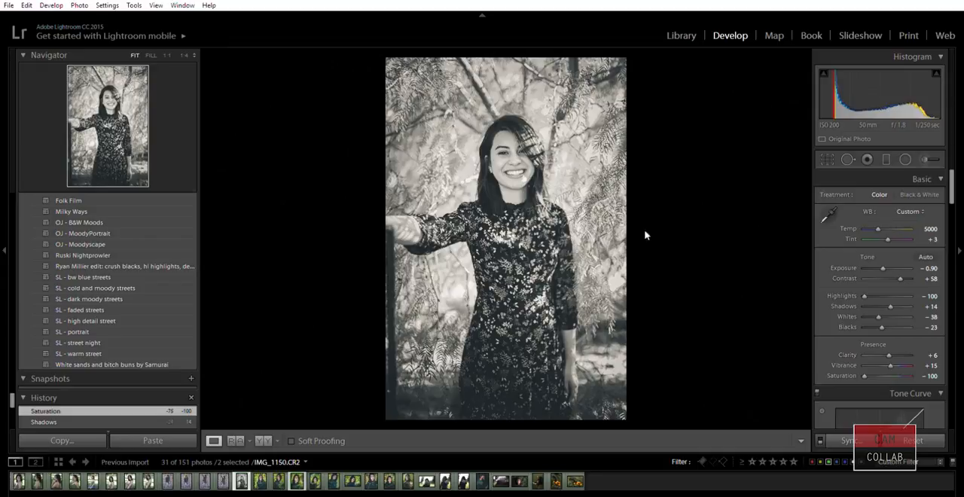
mouse_move(741, 254)
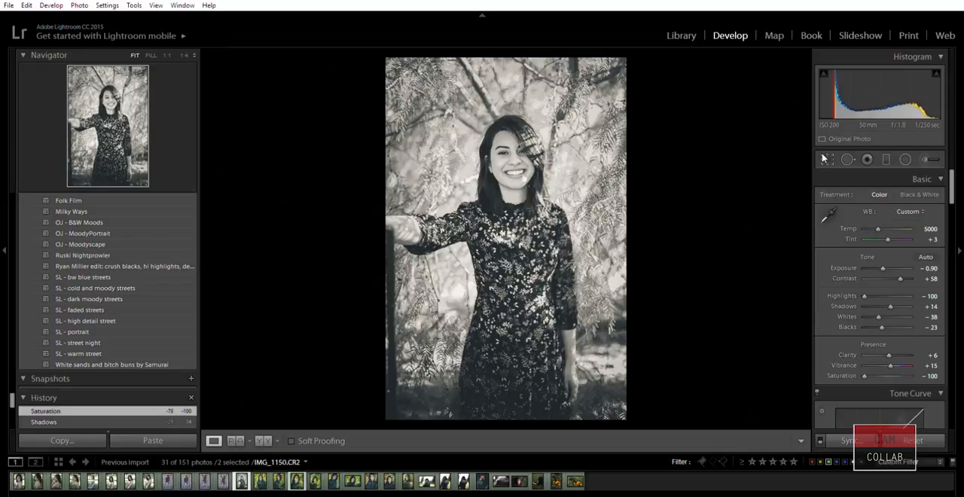
mouse_move(832, 293)
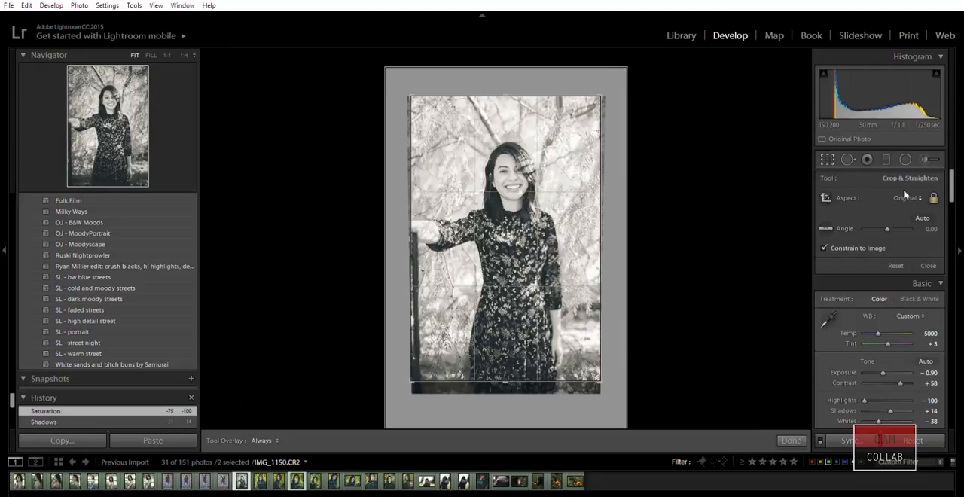
Crop the portrait to the 4 x 5 / 8 x 10 aspect ratio and reopen the crop to review.
left_click(904, 197)
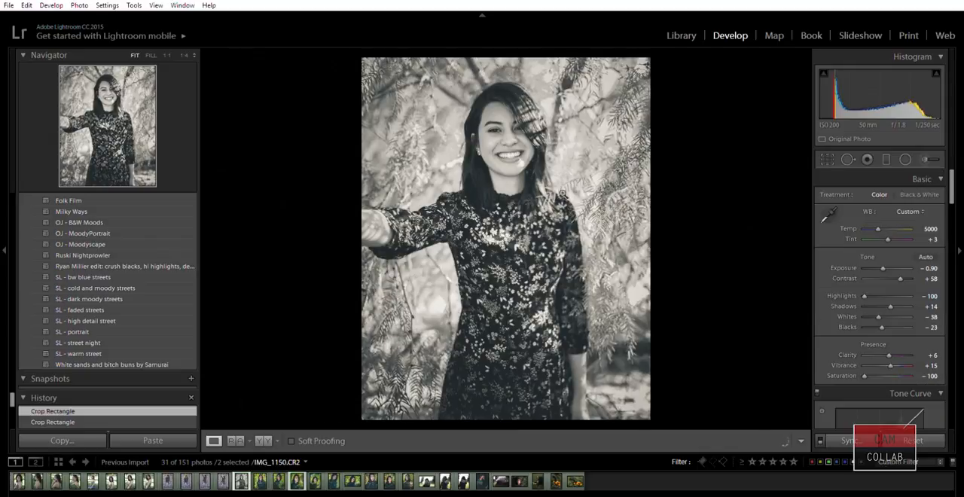
mouse_move(741, 253)
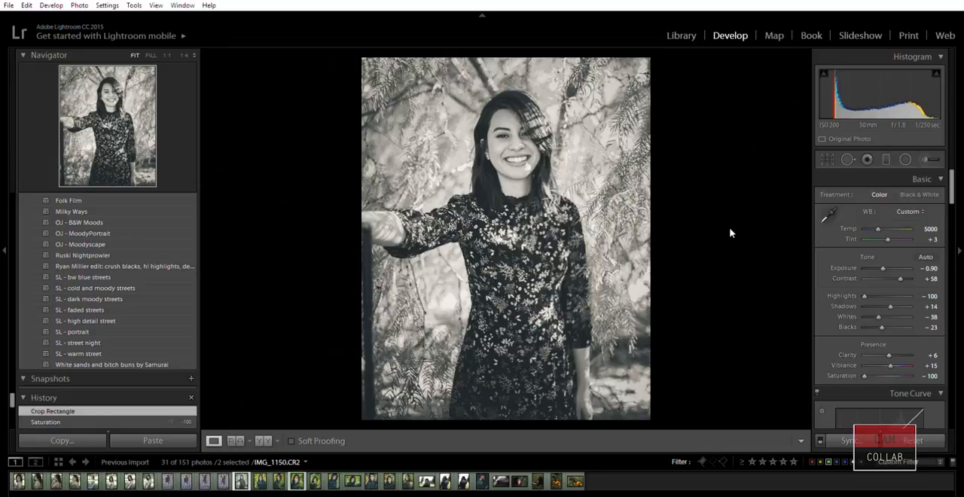
left_click(825, 160)
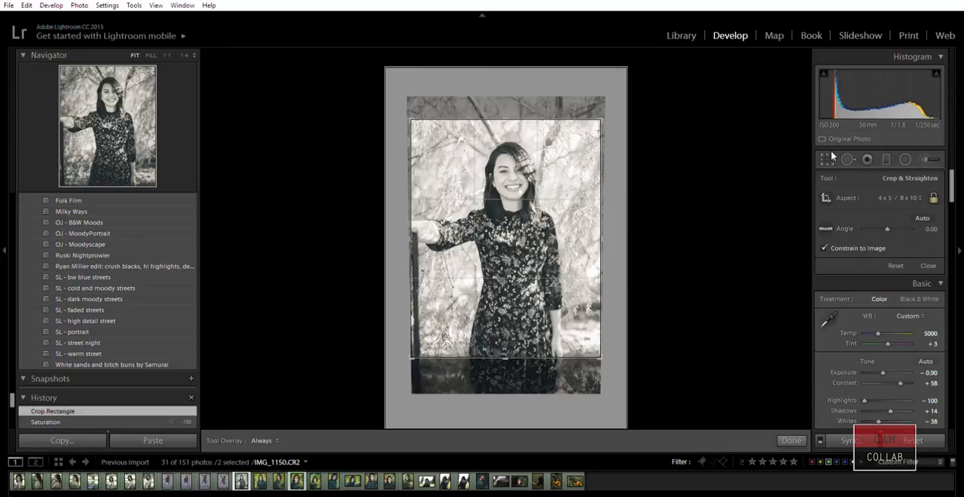